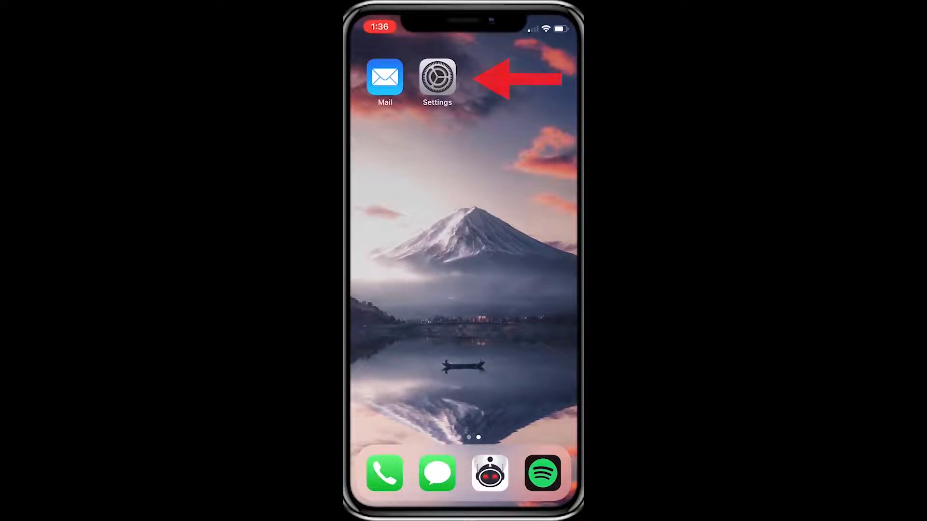
Go to the Accounts & Passwords page in the Settings app.
left_click(437, 78)
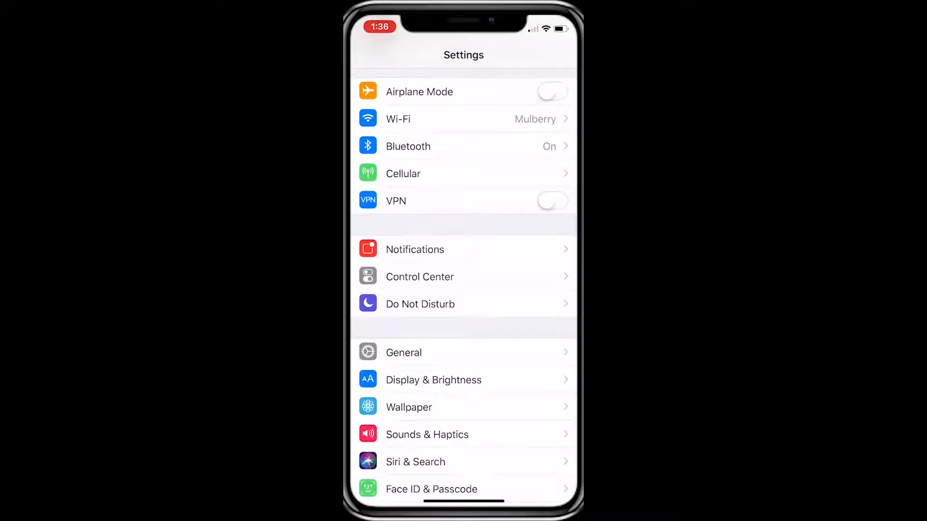
scroll("down", 3)
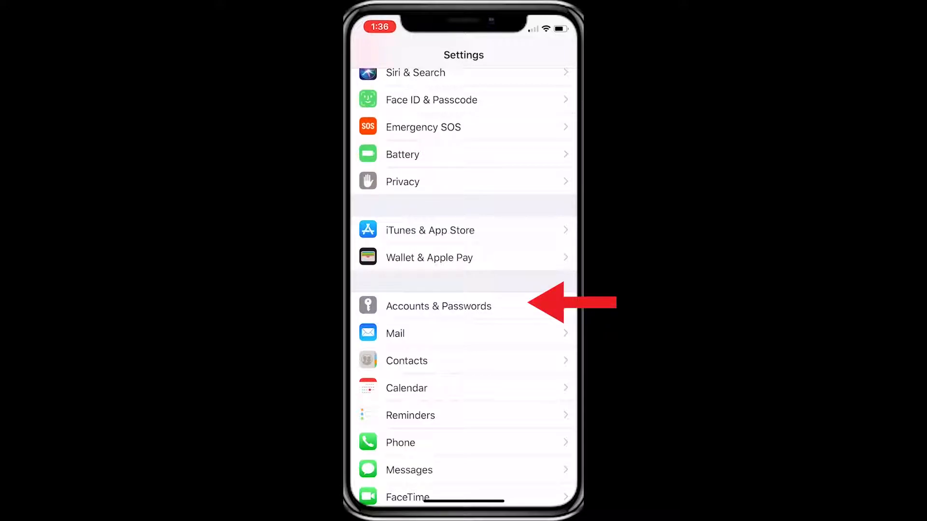
left_click(438, 306)
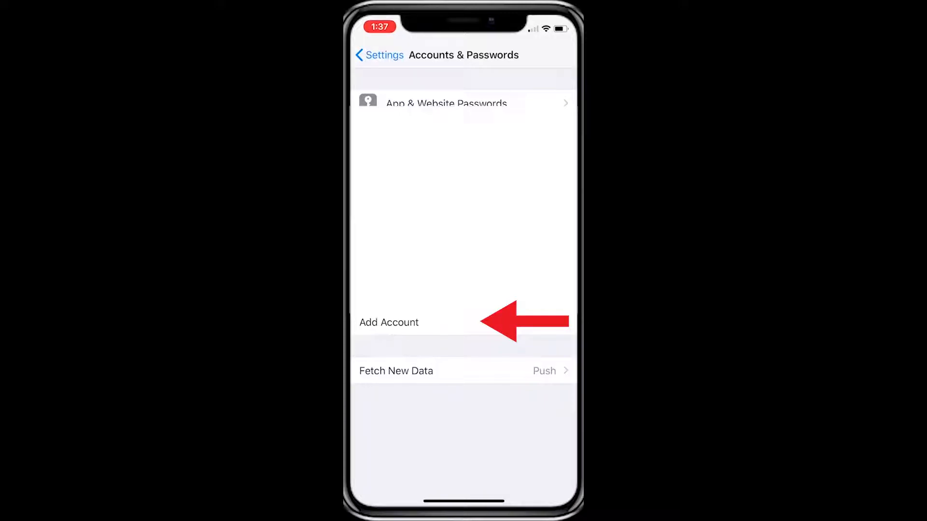
Begin an Other mail account via Add Account, Other, Add Mail Account.
left_click(389, 323)
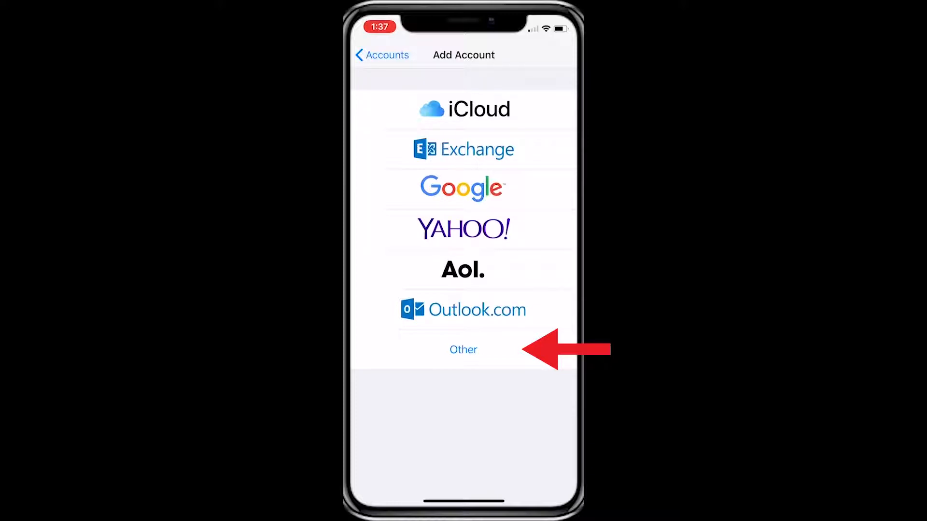
left_click(464, 350)
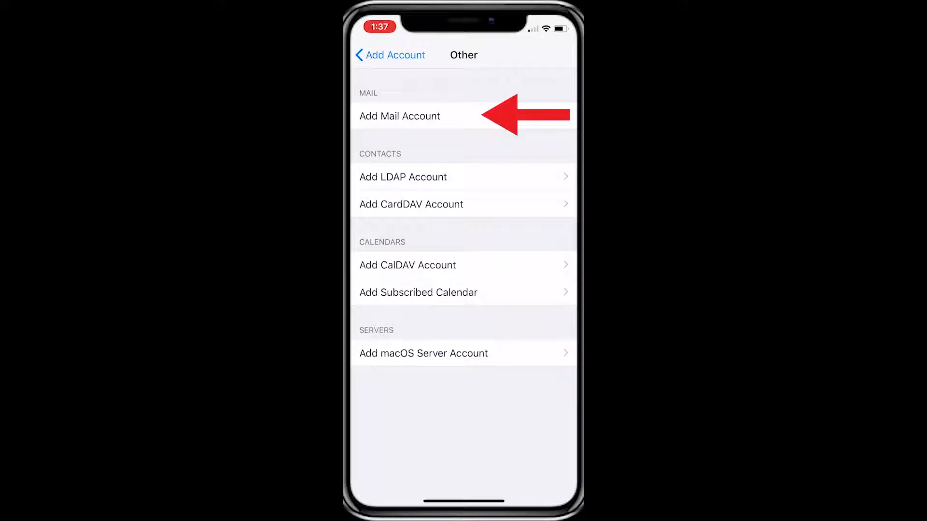
left_click(400, 116)
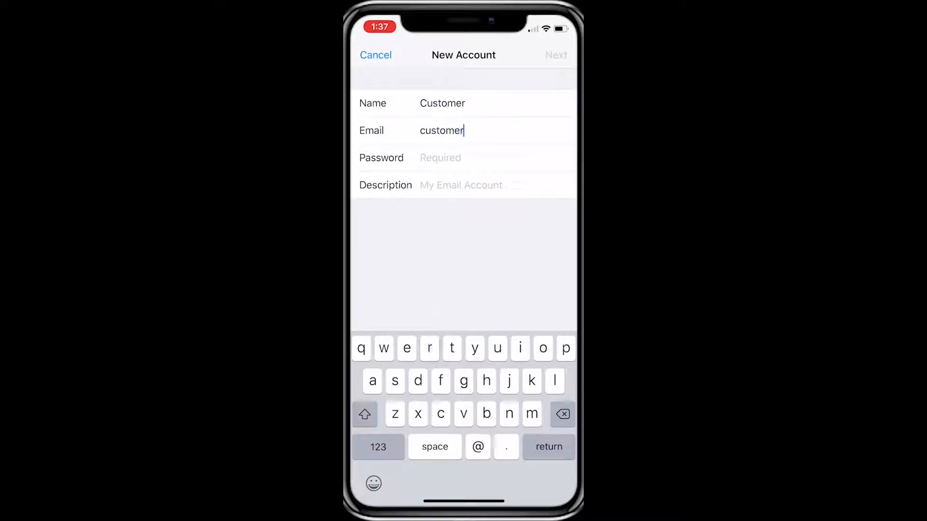
type("@mintel.net")
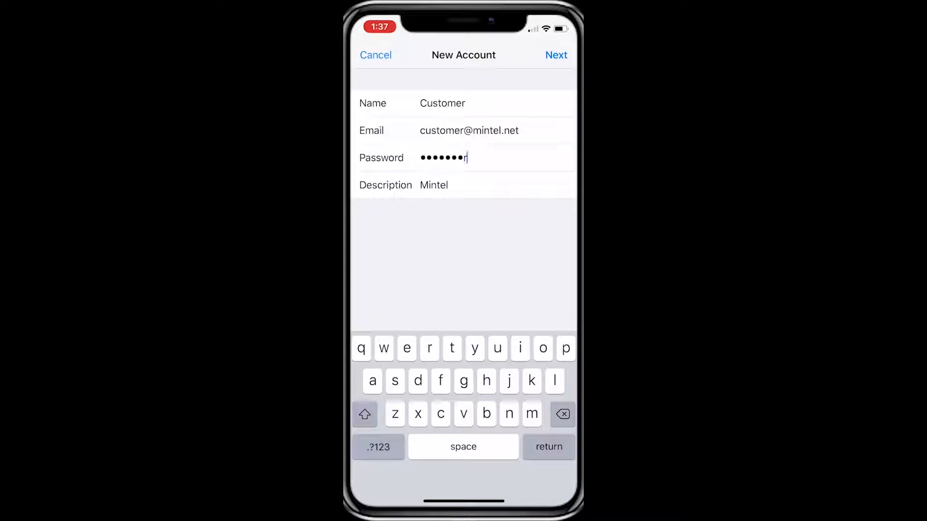
left_click(556, 55)
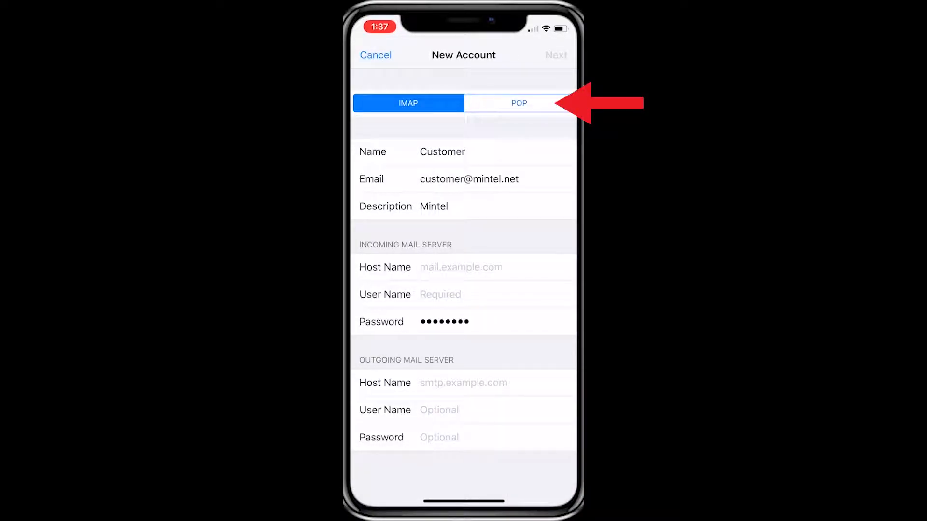
Switch the account to POP and enter incoming host pop.mintel.net with user customer.
left_click(520, 103)
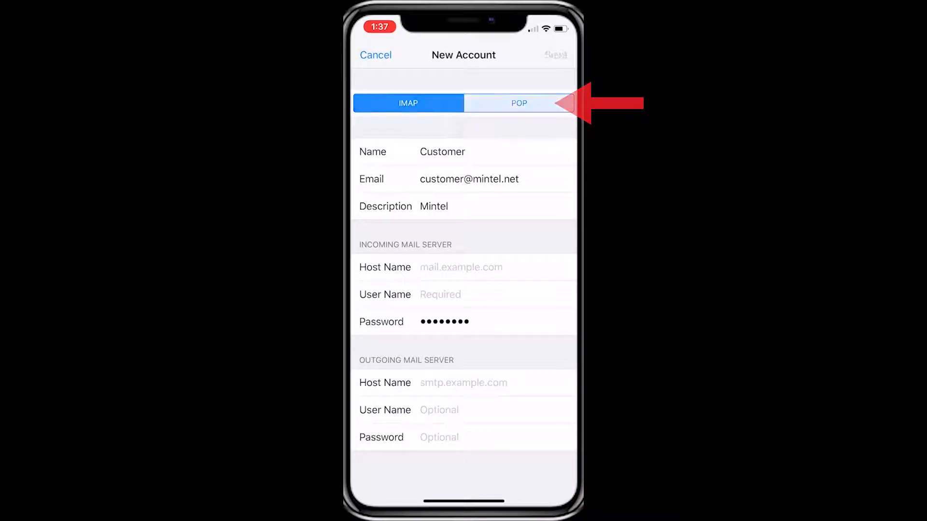
left_click(519, 102)
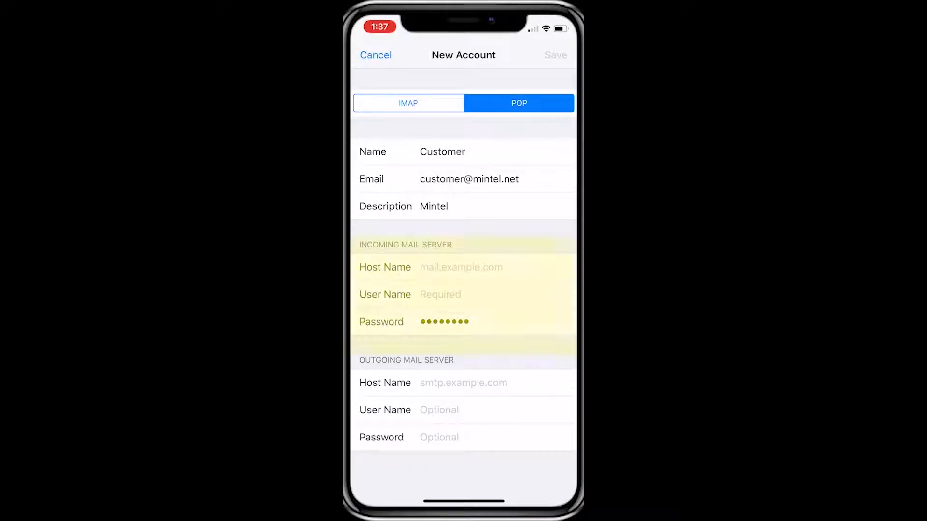
left_click(461, 267)
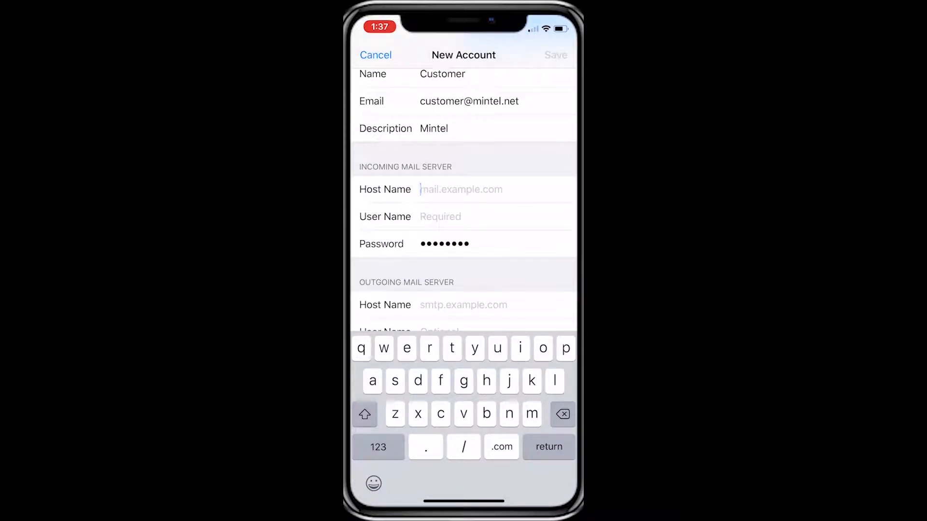
type("pop")
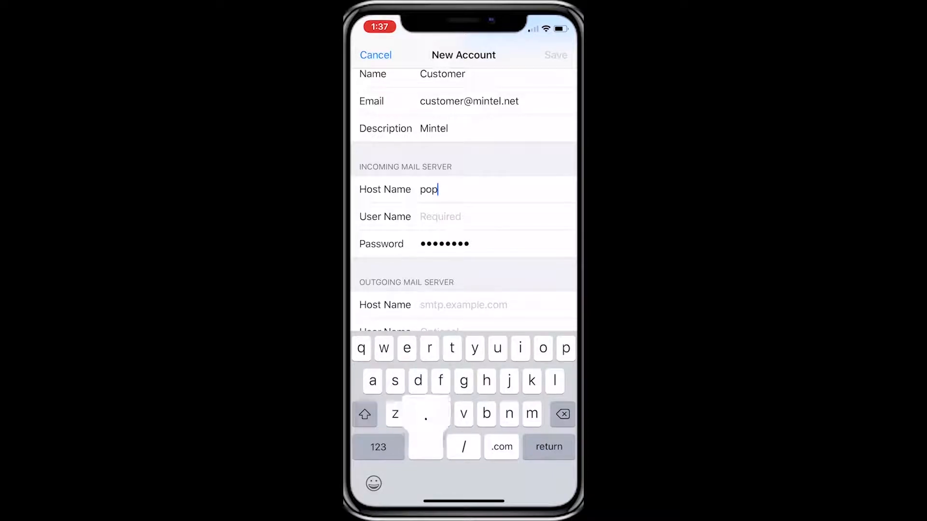
type(".mintel")
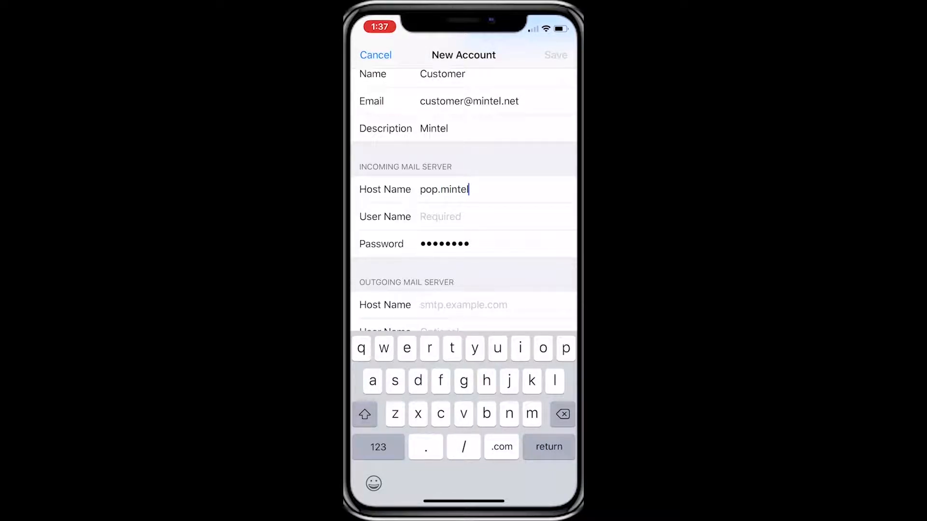
type(".net")
left_click(495, 216)
type("custome")
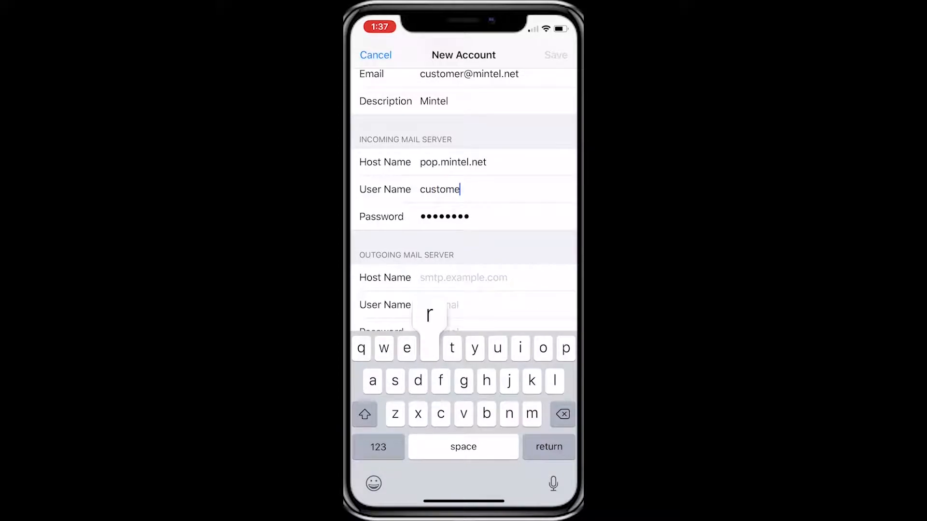
type("r")
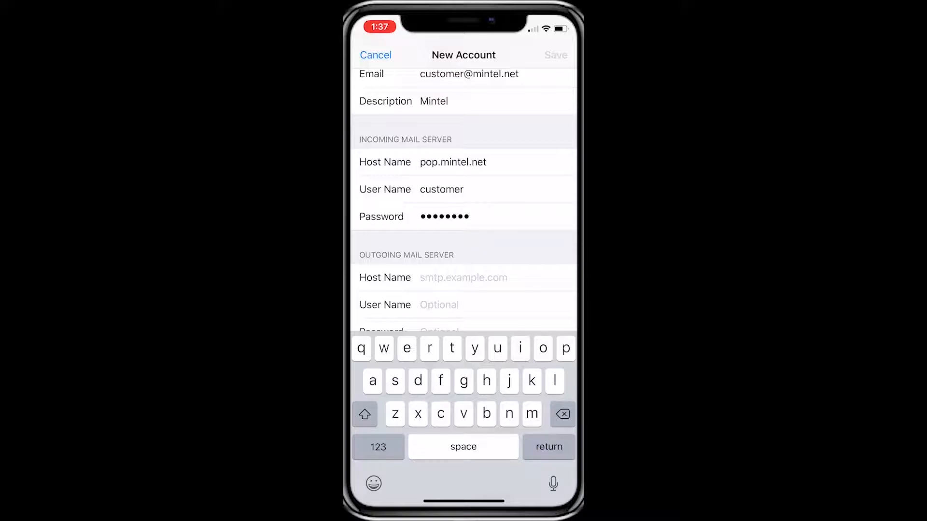
Enter smtp.mintel.net as the outgoing host and save the account for verification.
type("s")
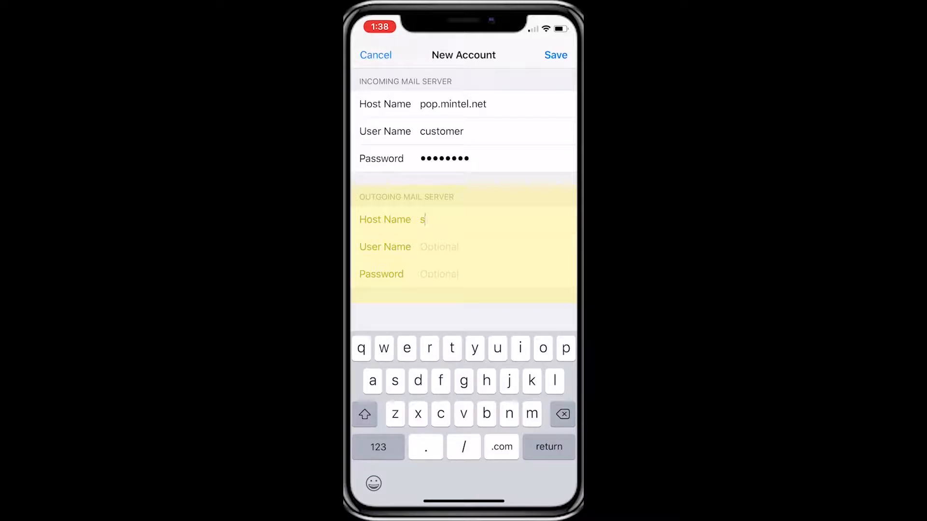
type("mtp")
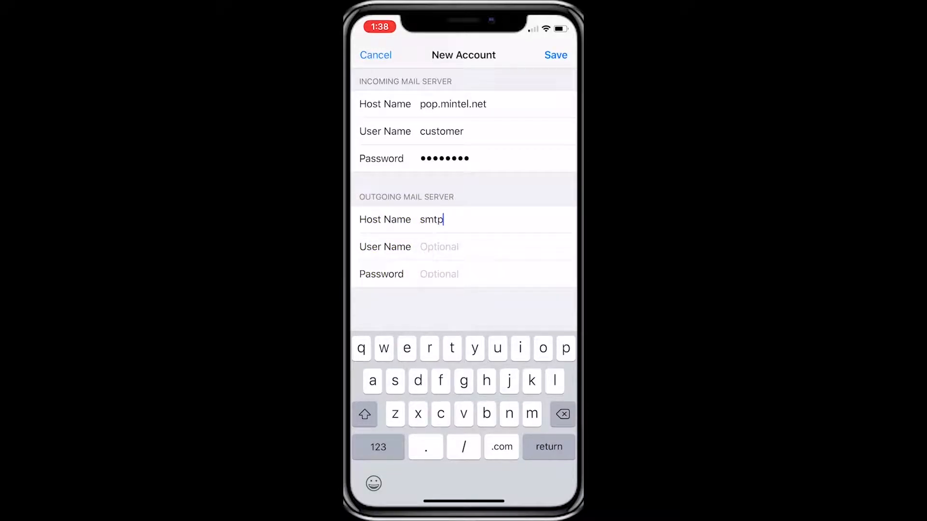
type(".mintel")
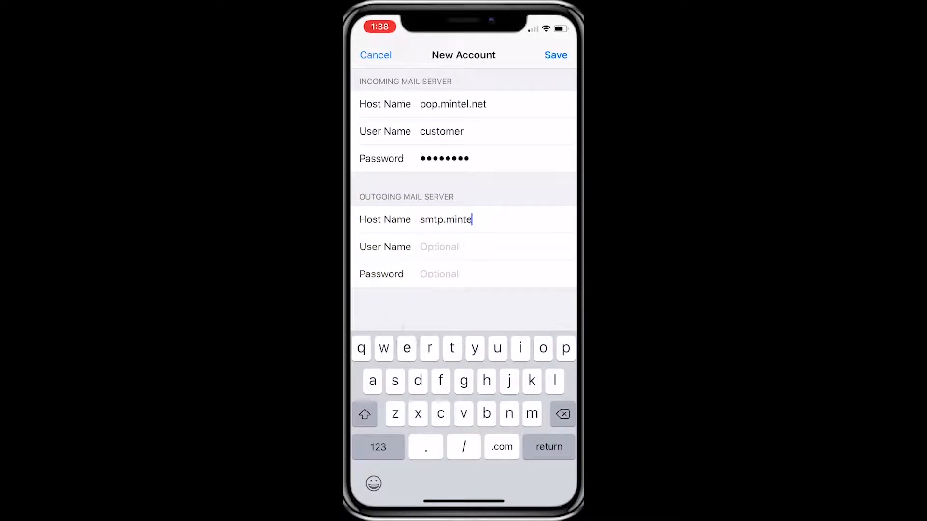
type("l.net")
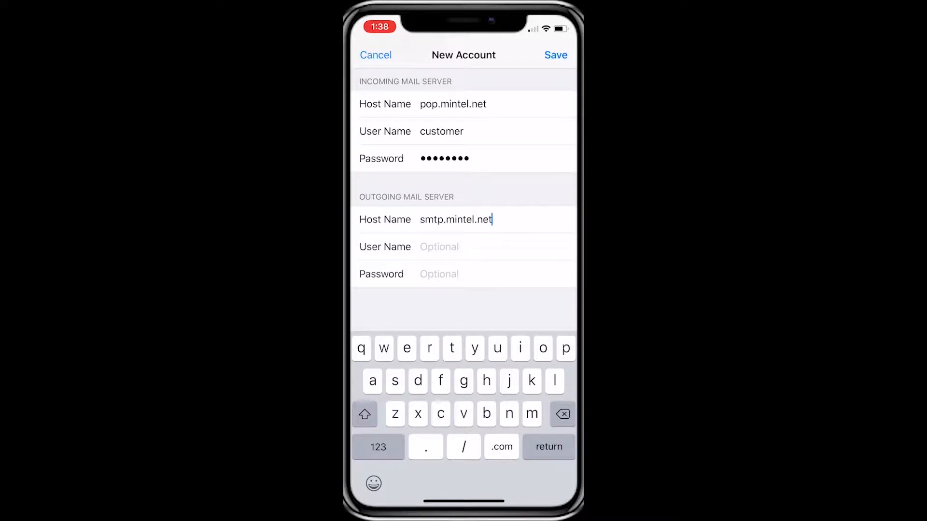
left_click(555, 54)
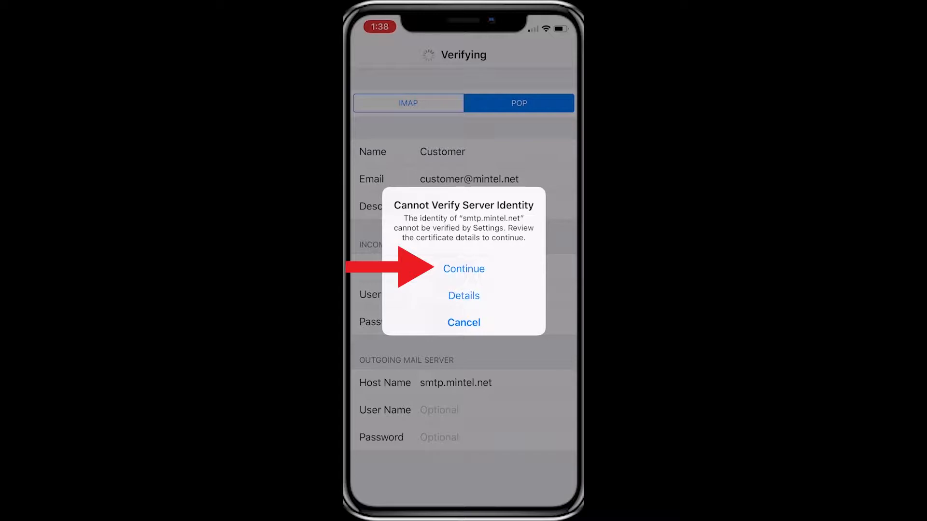
Accept the unverified certificate, then open the Mintel account's Advanced settings.
left_click(463, 269)
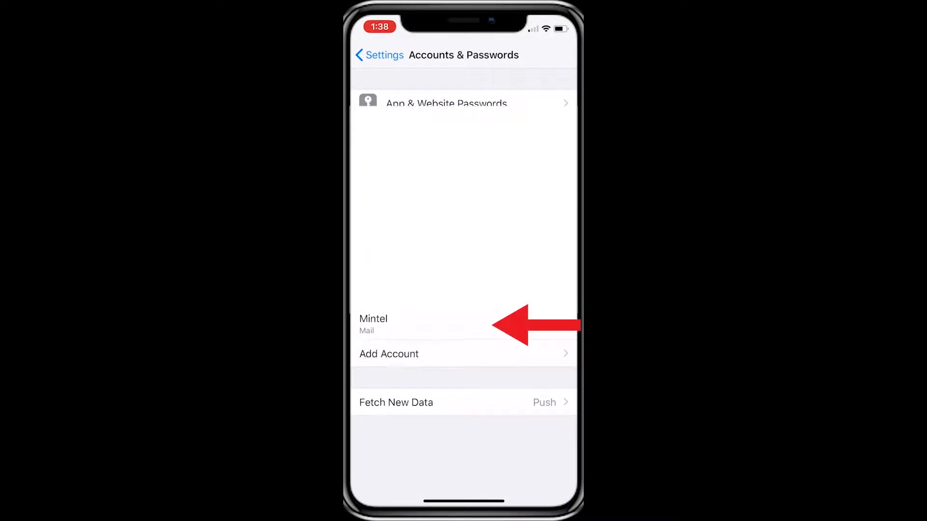
left_click(374, 324)
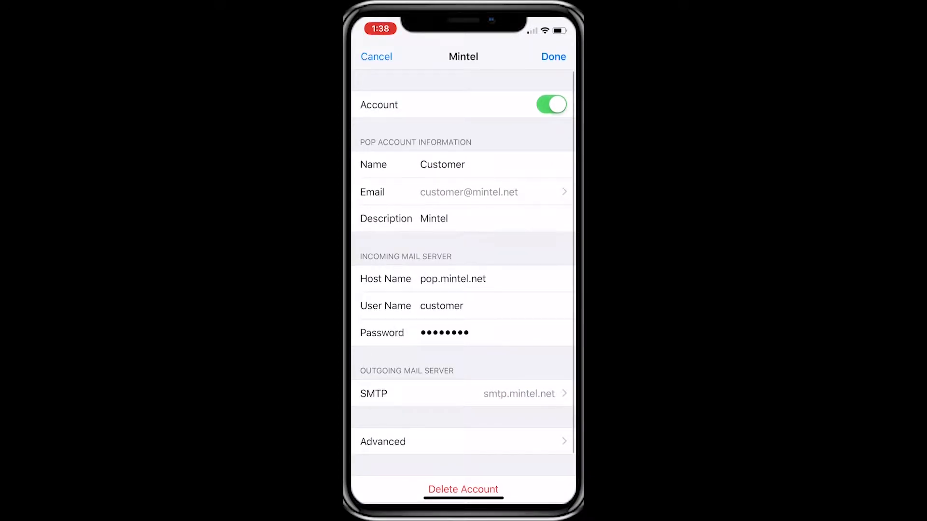
scroll("down", 3)
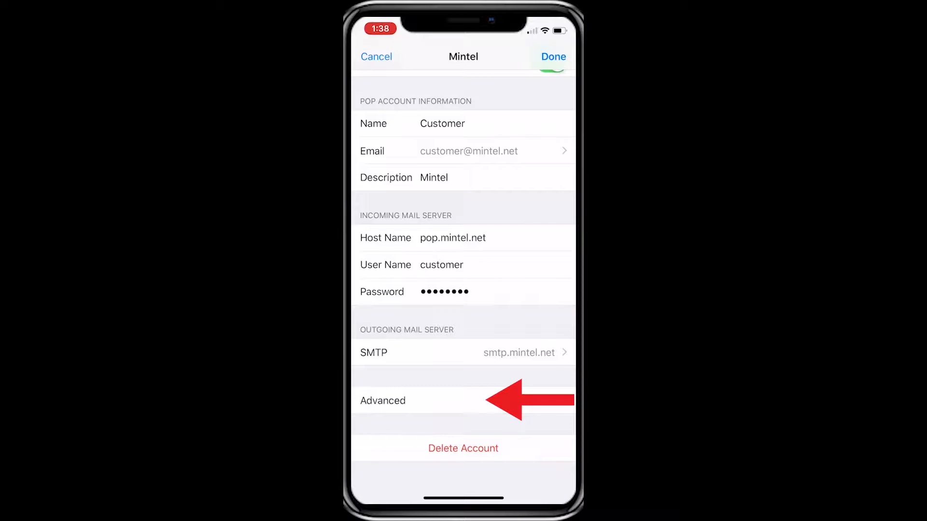
left_click(382, 400)
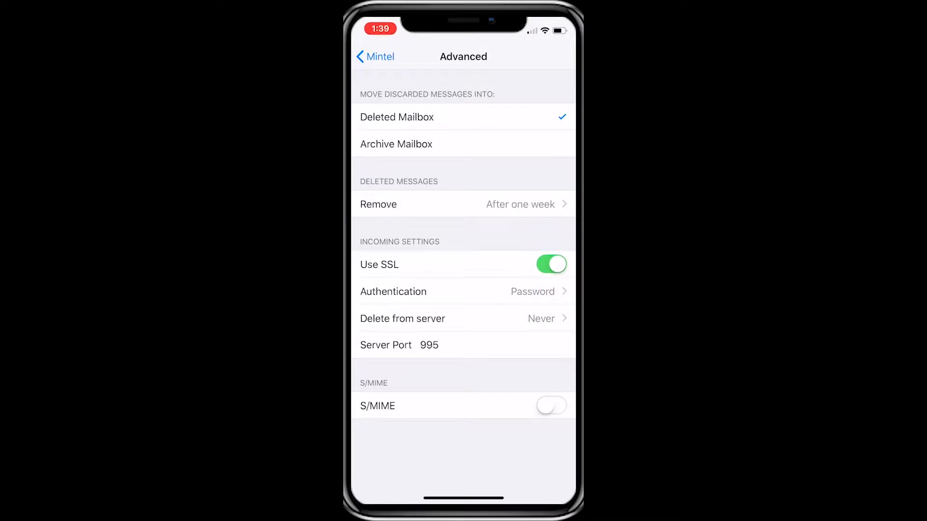
Confirm Use SSL is on with port 995, then return to the Mintel account.
left_click(408, 346)
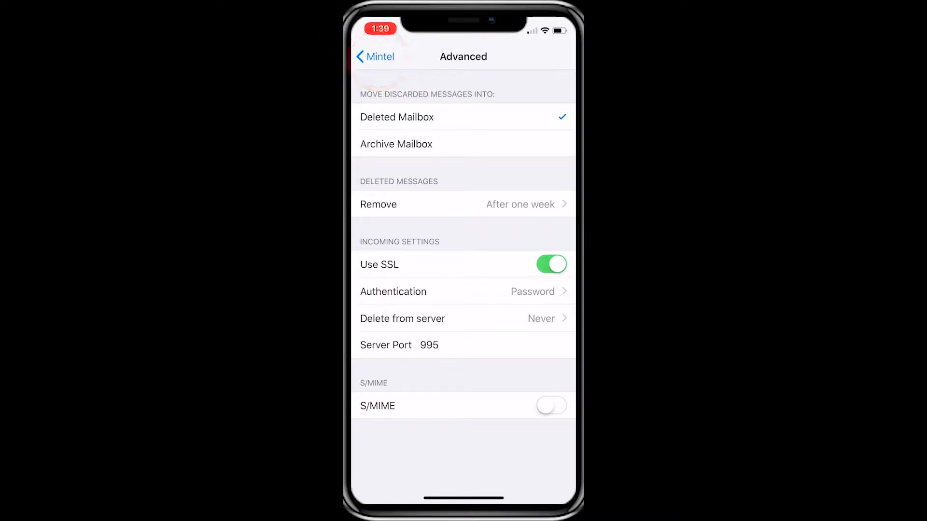
left_click(381, 57)
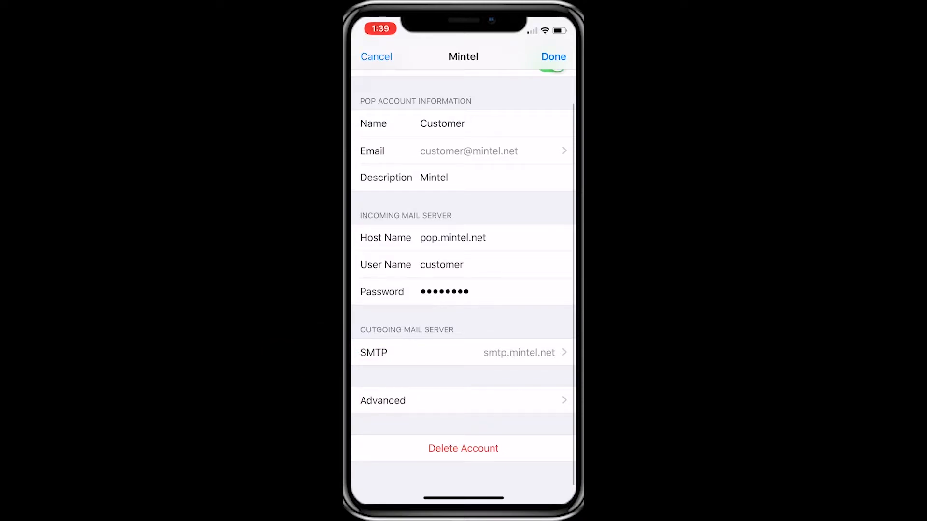
Switch Use SSL off for the smtp.mintel.net primary server, keeping port 587.
left_click(462, 353)
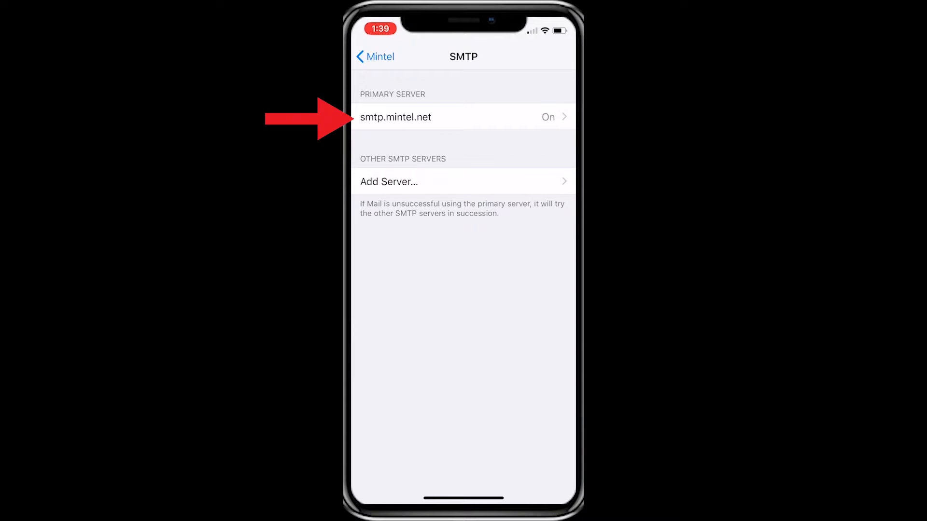
left_click(414, 117)
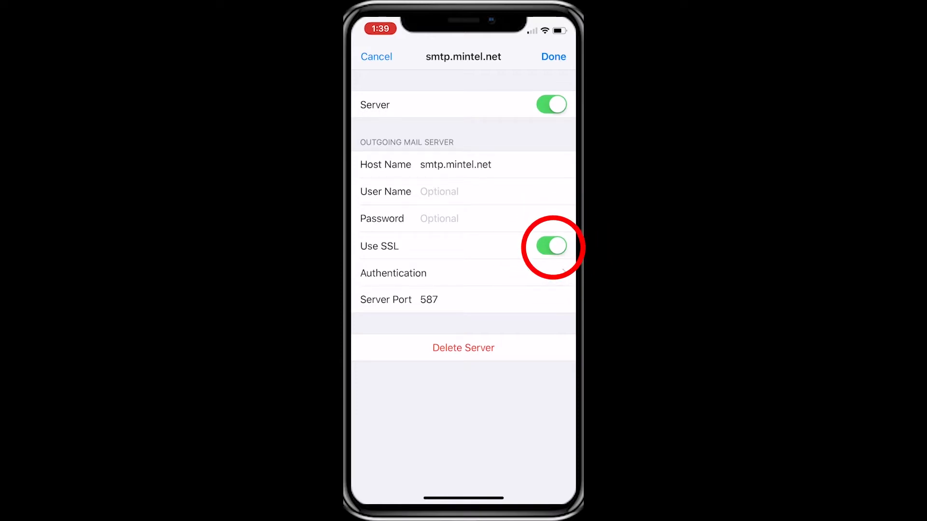
left_click(551, 246)
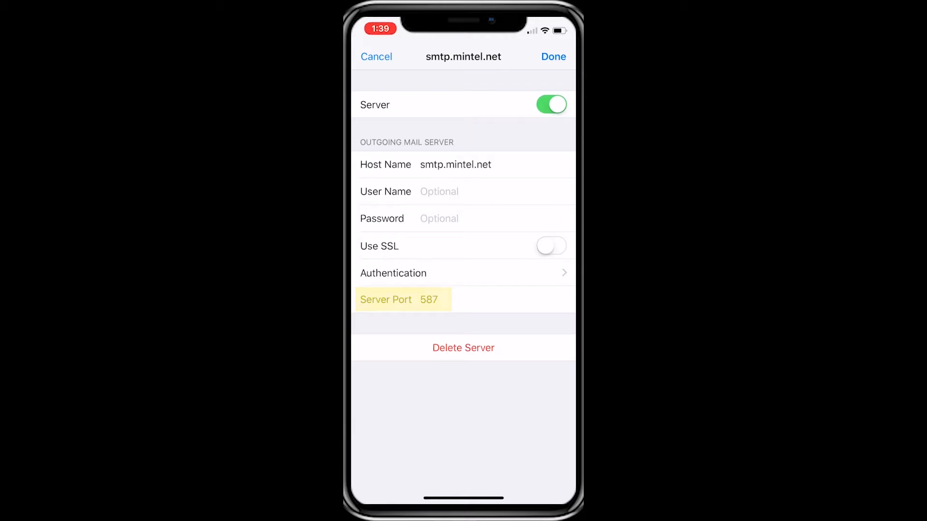
left_click(553, 57)
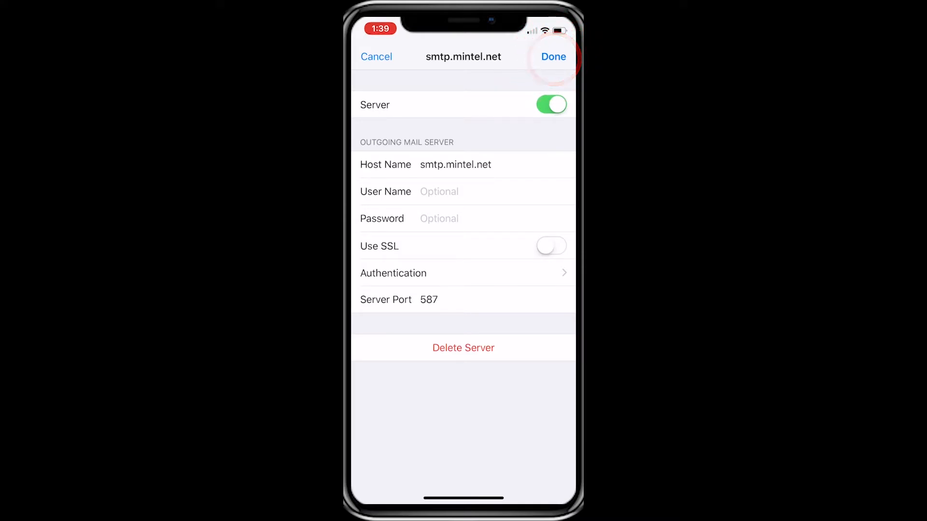
Save the SMTP and Mintel account changes, then view the Mintel inbox in Mail.
left_click(553, 57)
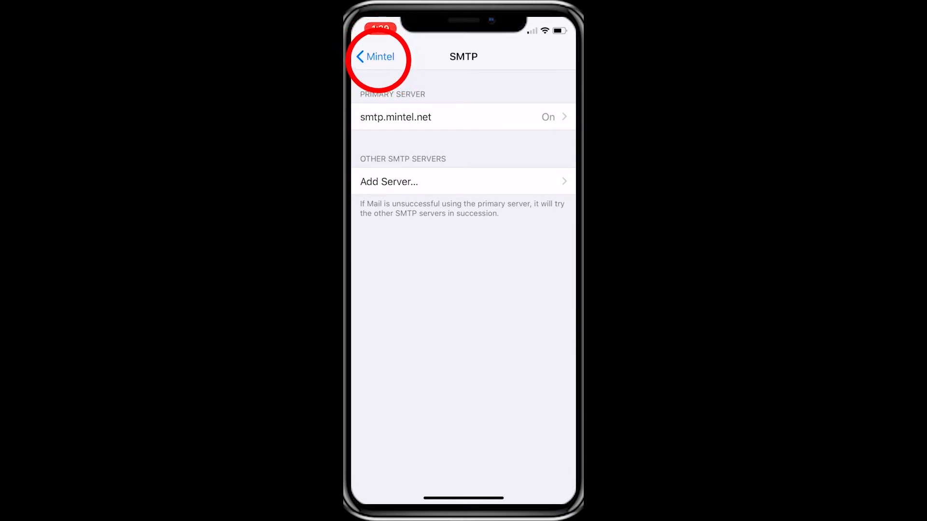
left_click(379, 57)
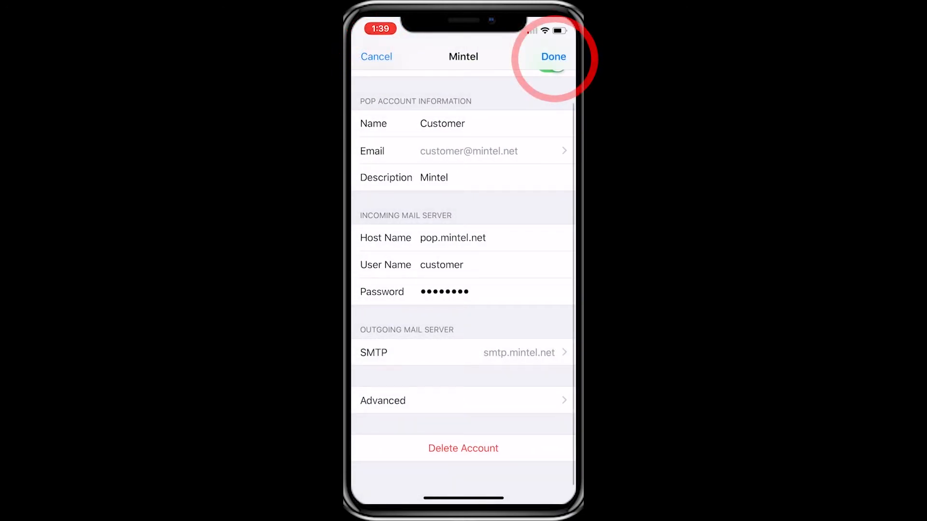
left_click(554, 56)
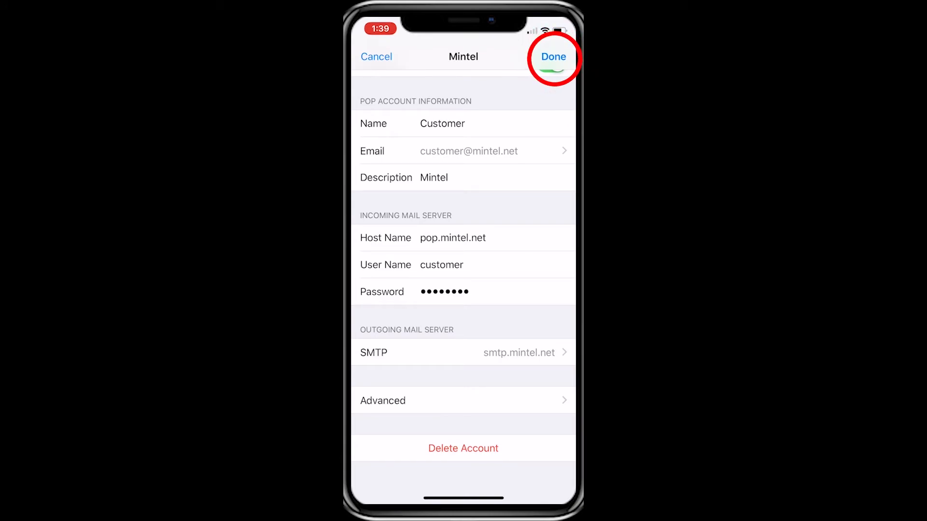
left_click(554, 57)
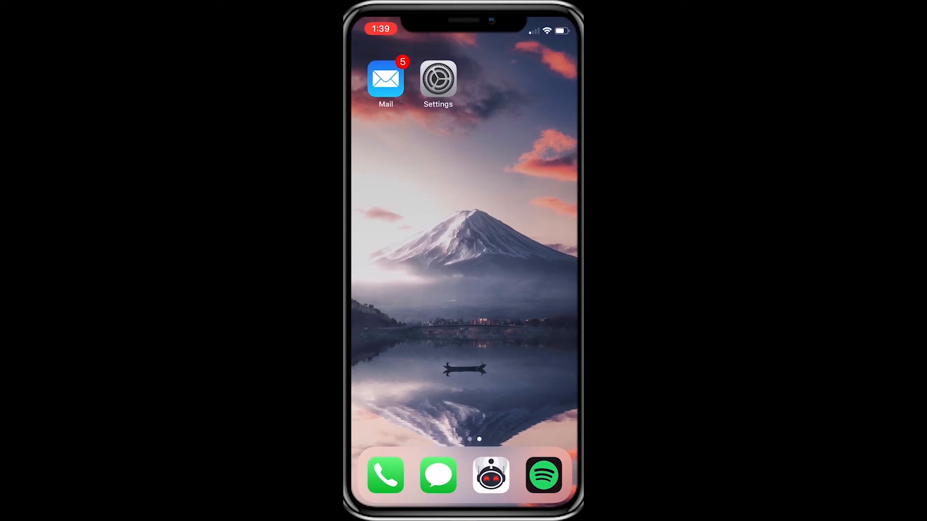
left_click(386, 80)
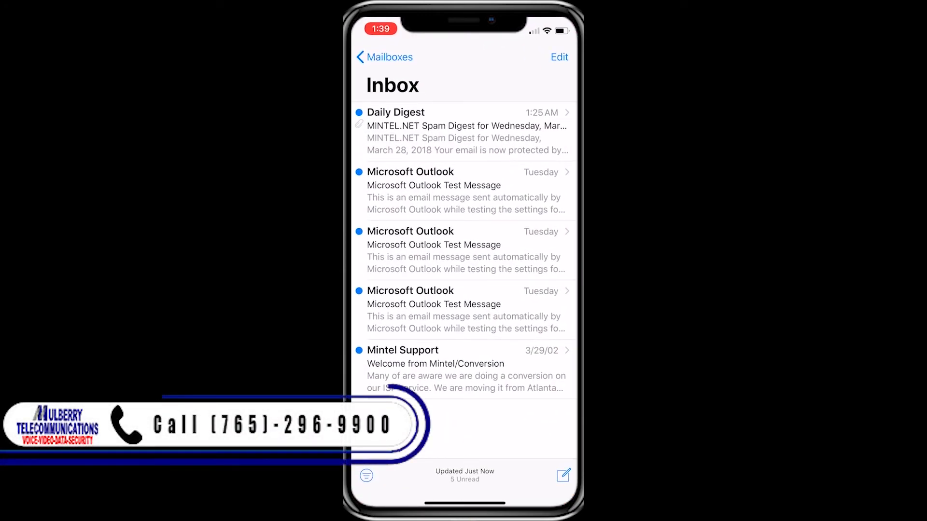